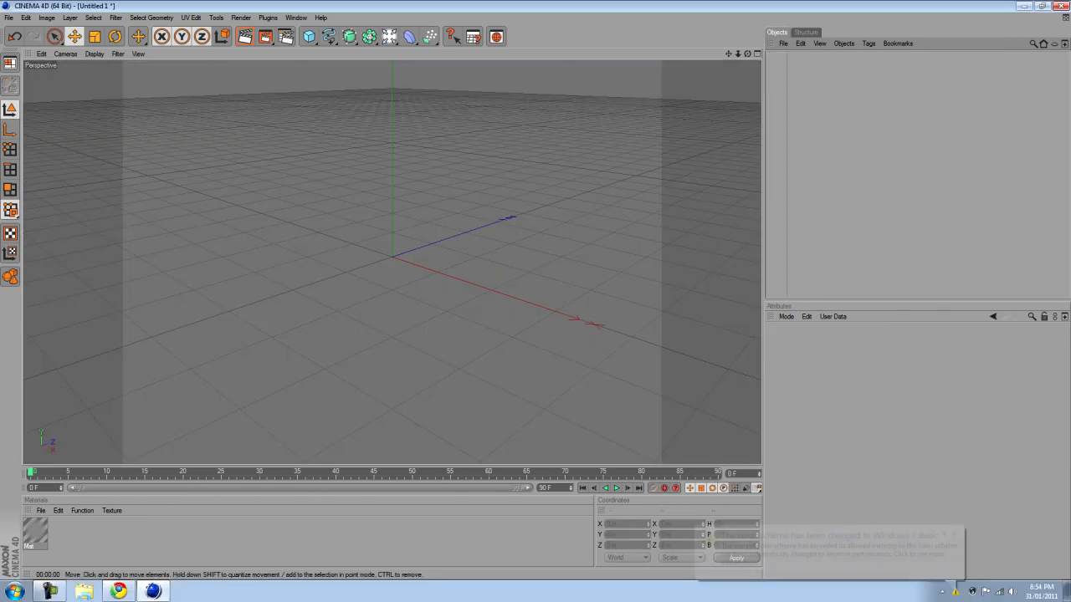
- Add a Sphere primitive from the objects palette
left_click(309, 36)
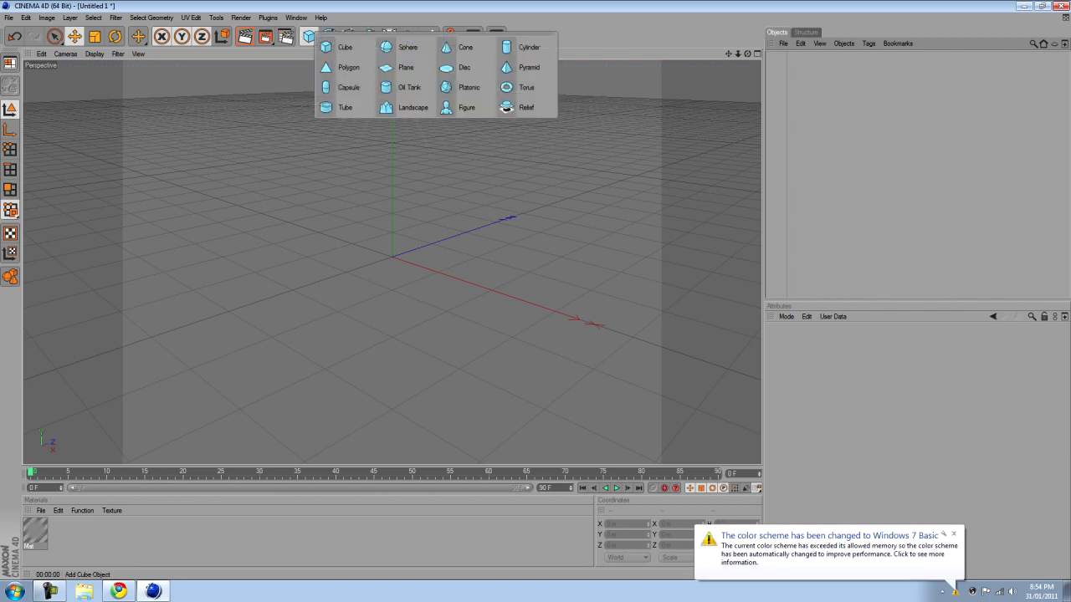
left_click(408, 46)
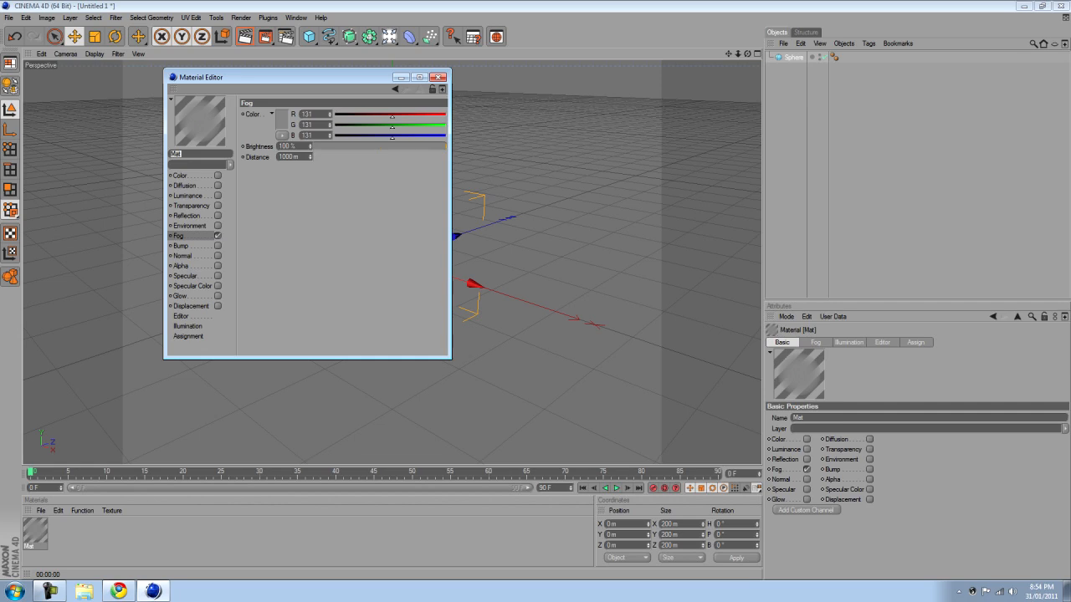
- Set the Mat fog to grey at 100% brightness with 392 m distance
left_click(279, 113)
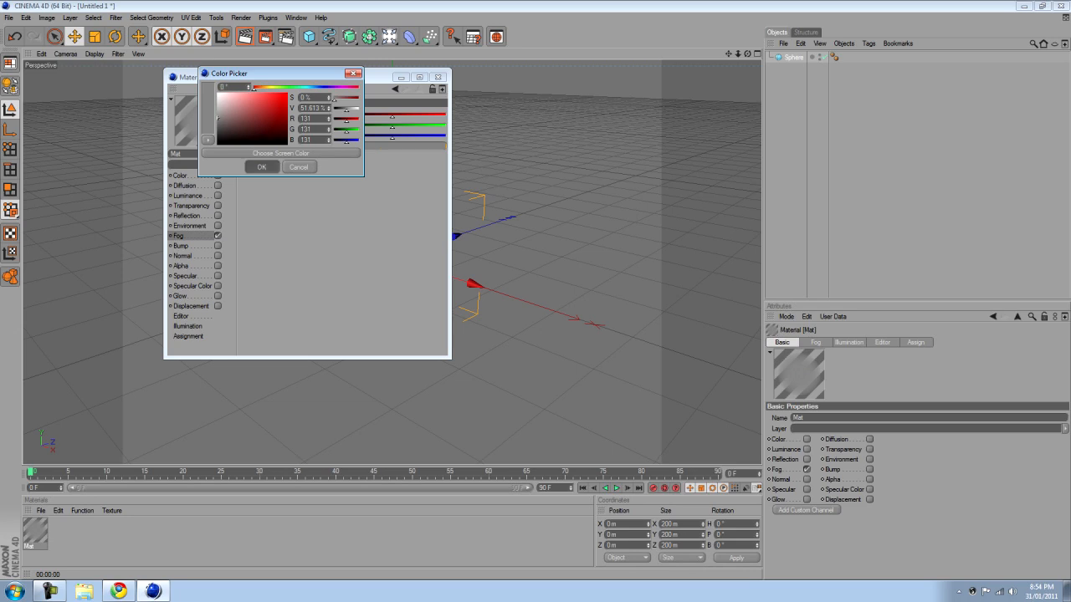
left_click(299, 167)
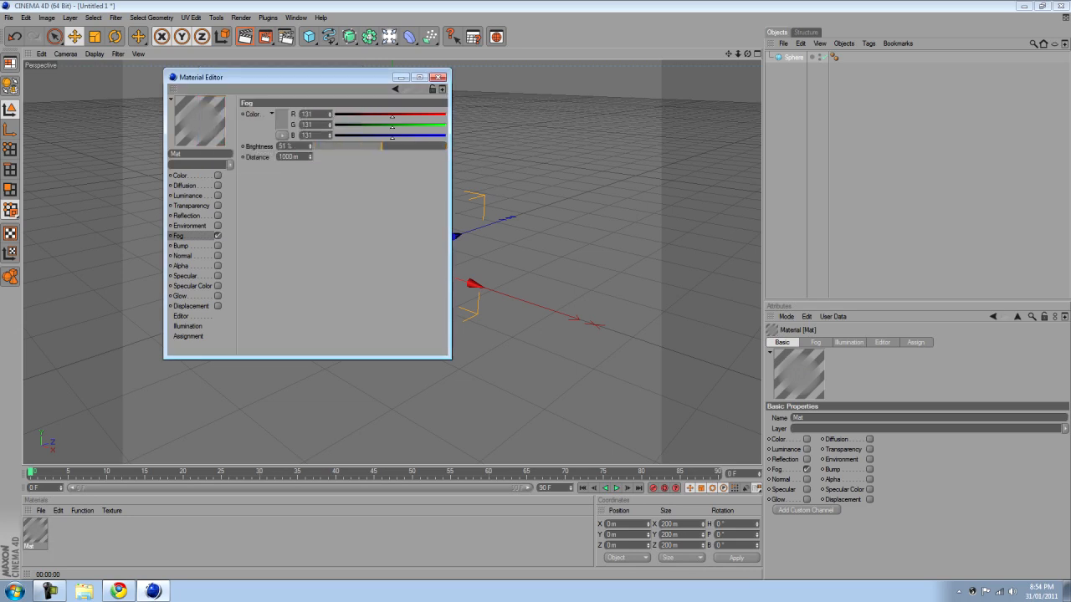
left_click_drag(377, 146, 445, 146)
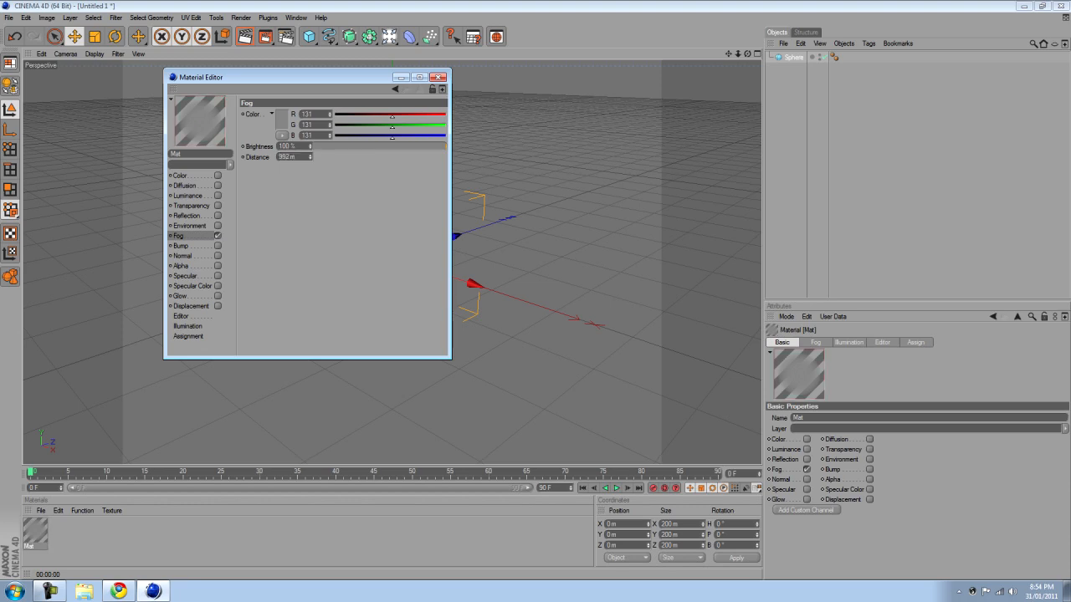
left_click(438, 77)
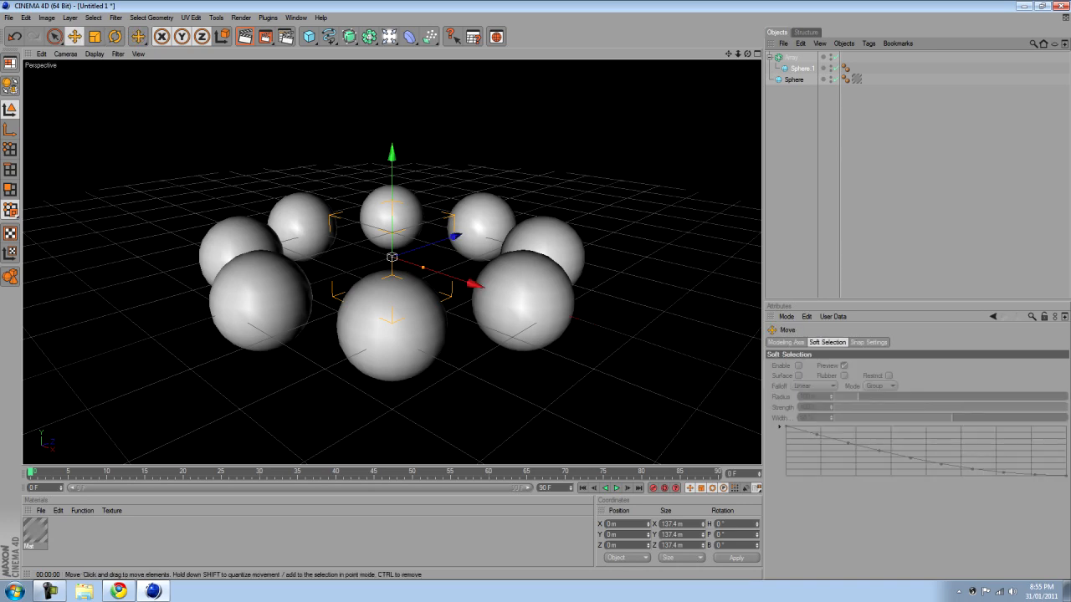
- Drag the object forward to X −52.172 m, Z −84.942 m
left_click_drag(423, 267, 409, 289)
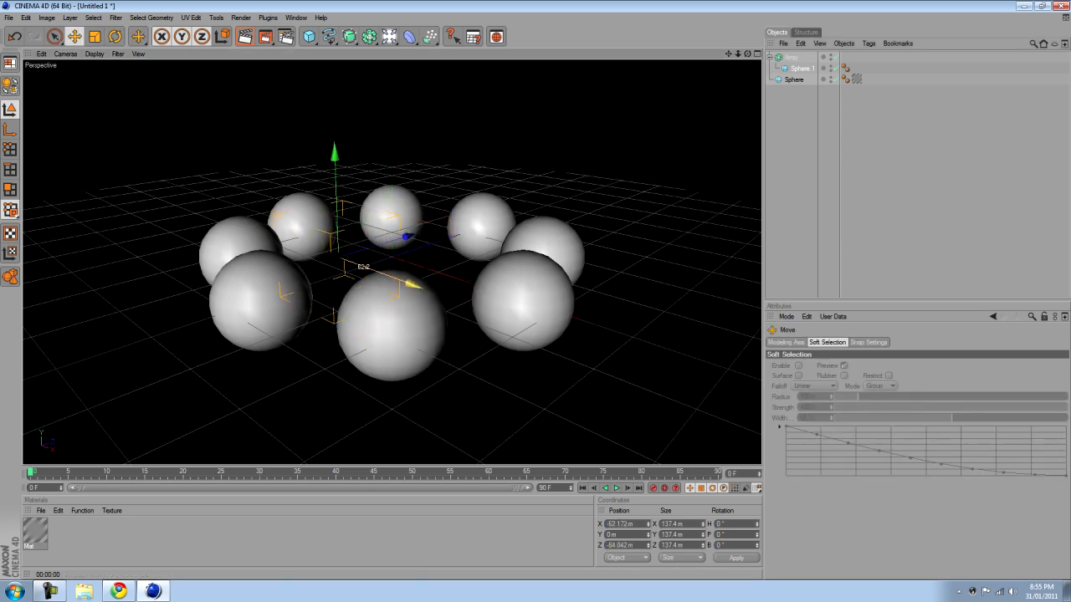